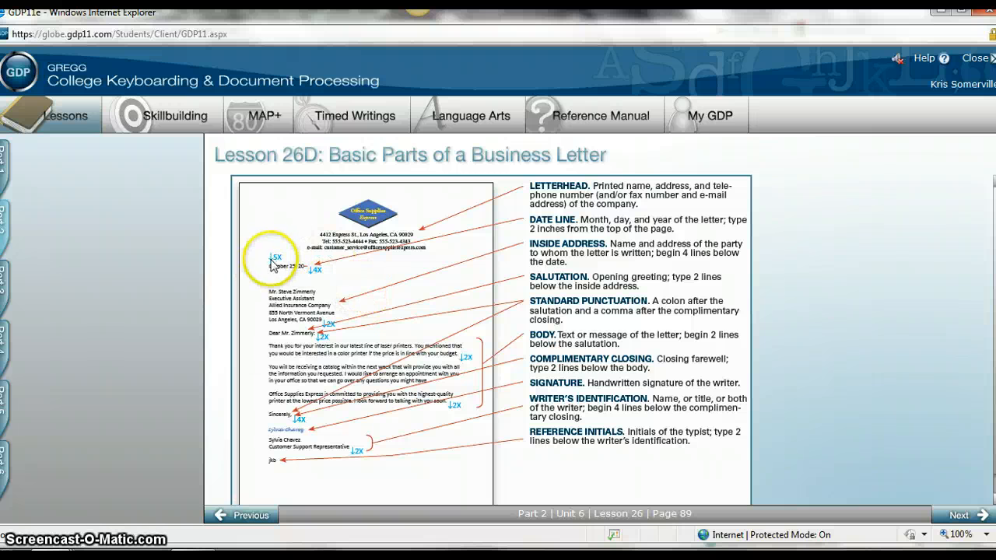
pyautogui.moveTo(279, 265)
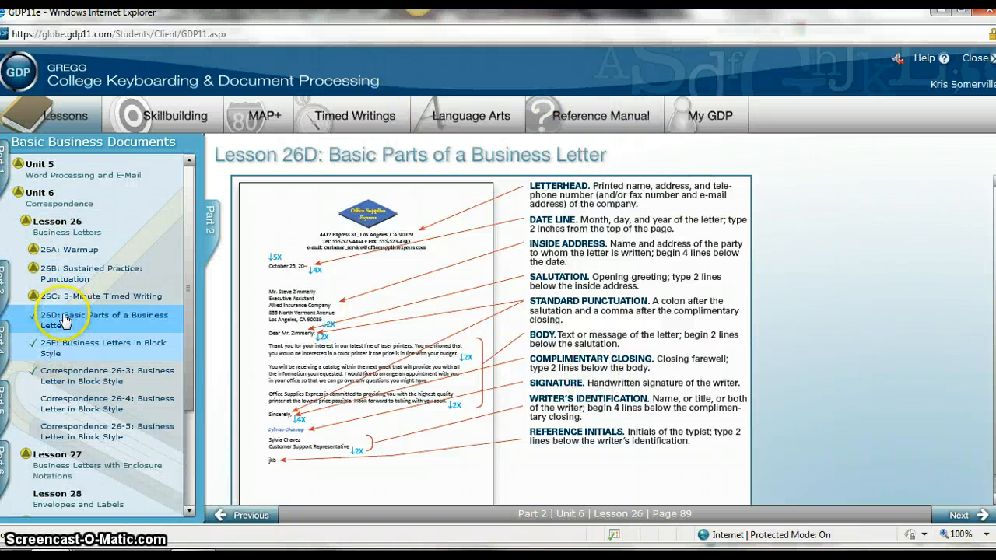
# - Open Correspondence 26-3: Business Letter in Block Style from Lesson 26 in the navigation panel
pyautogui.click(959, 515)
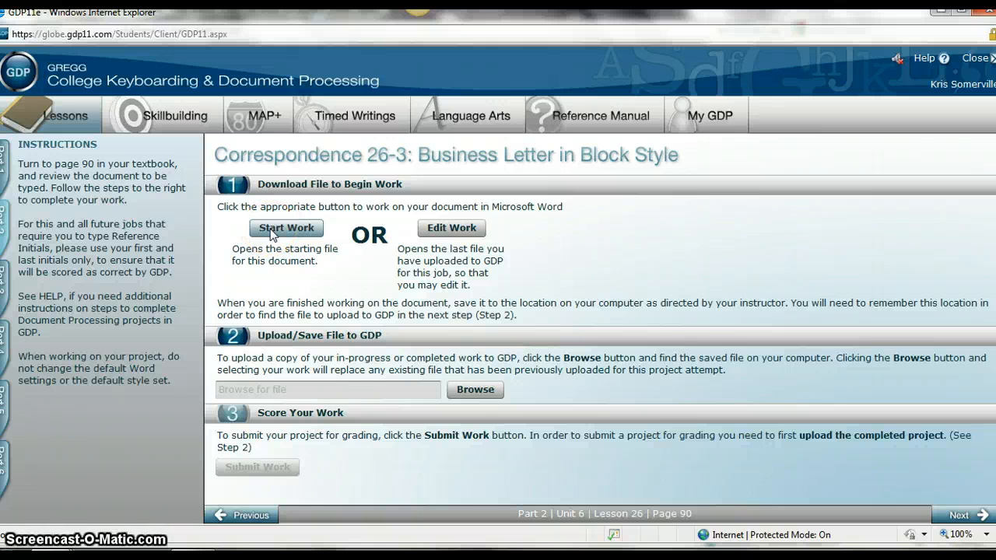
# - Start work and open the downloaded Correspondence 26-3 starting file in Word
pyautogui.click(286, 228)
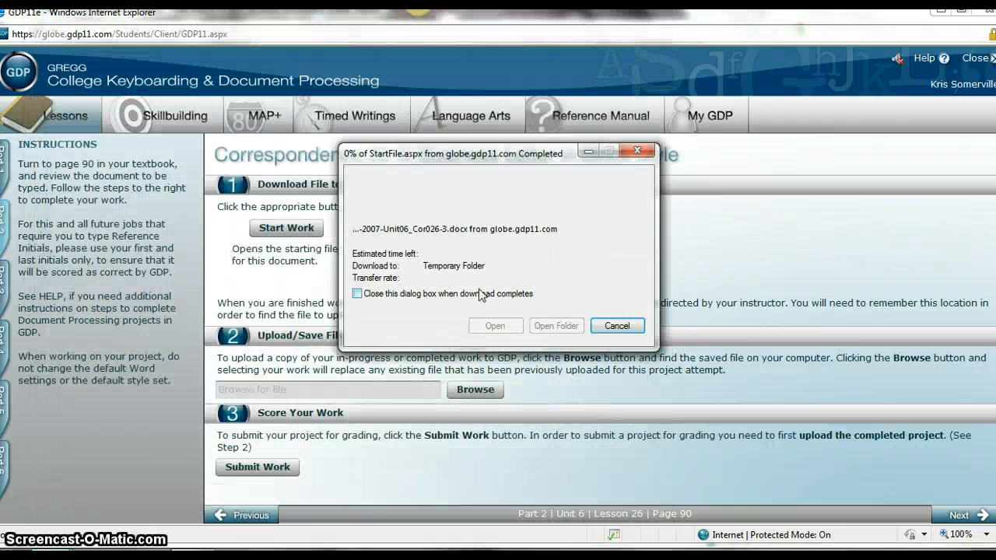
pyautogui.click(496, 325)
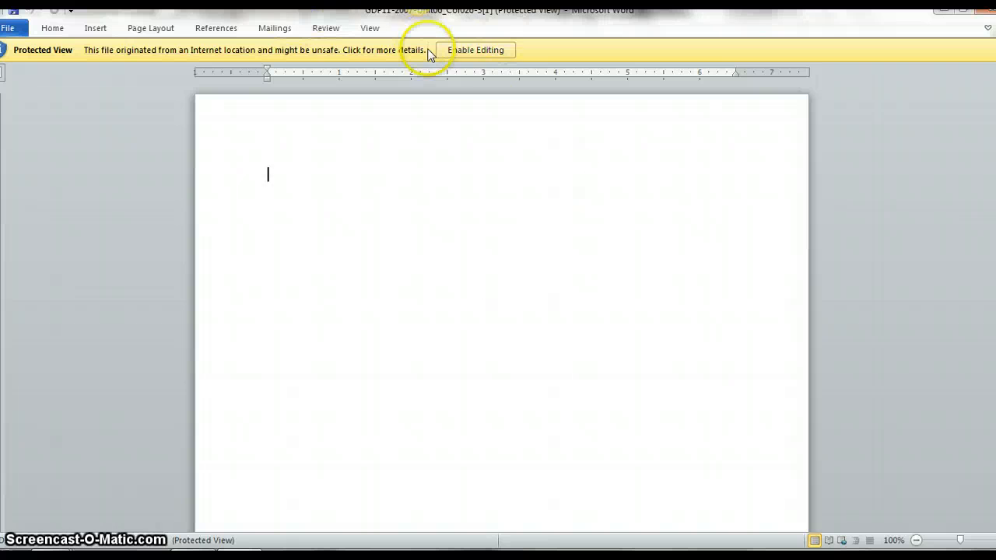
# - Enable editing, show paragraph marks, and add blank lines at the top of the page
pyautogui.click(476, 50)
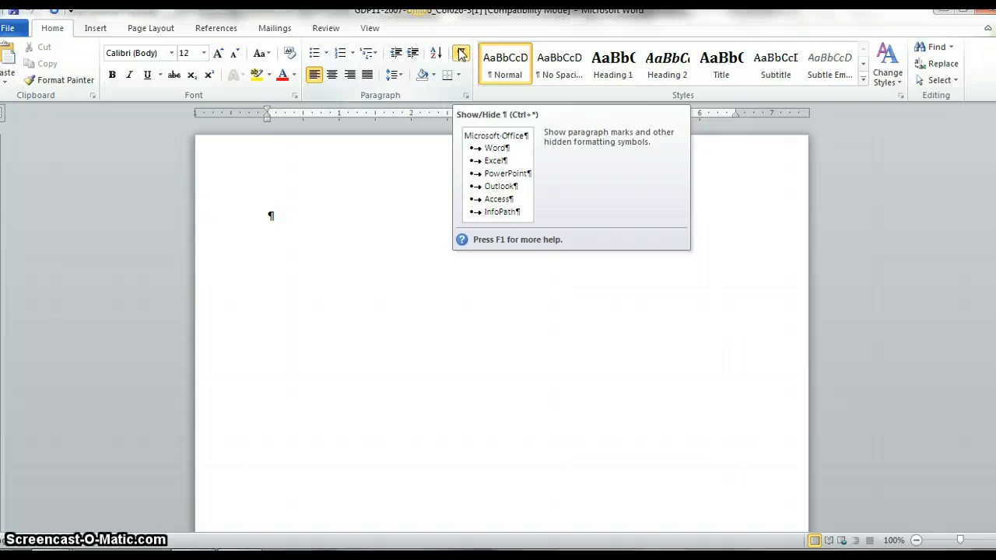
pyautogui.click(461, 53)
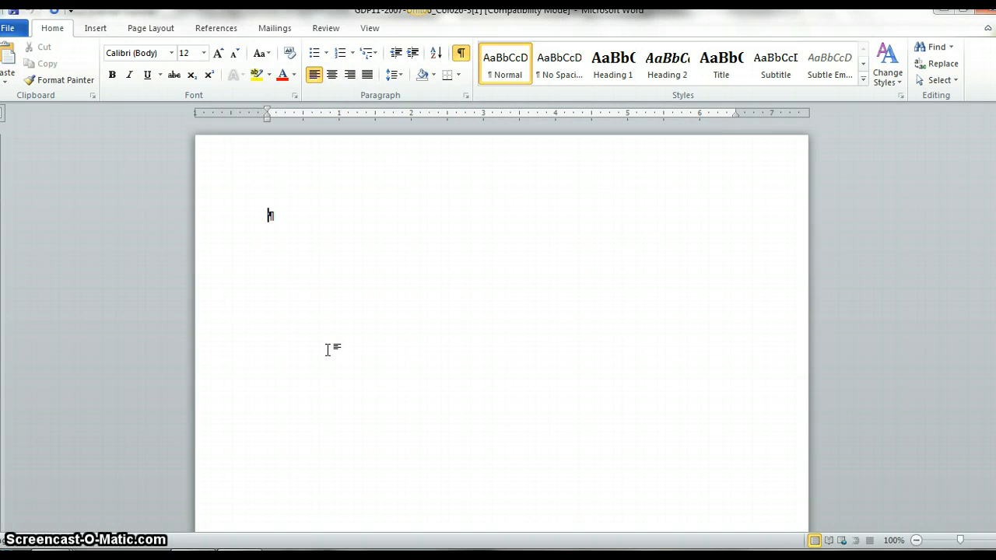
pyautogui.click(461, 54)
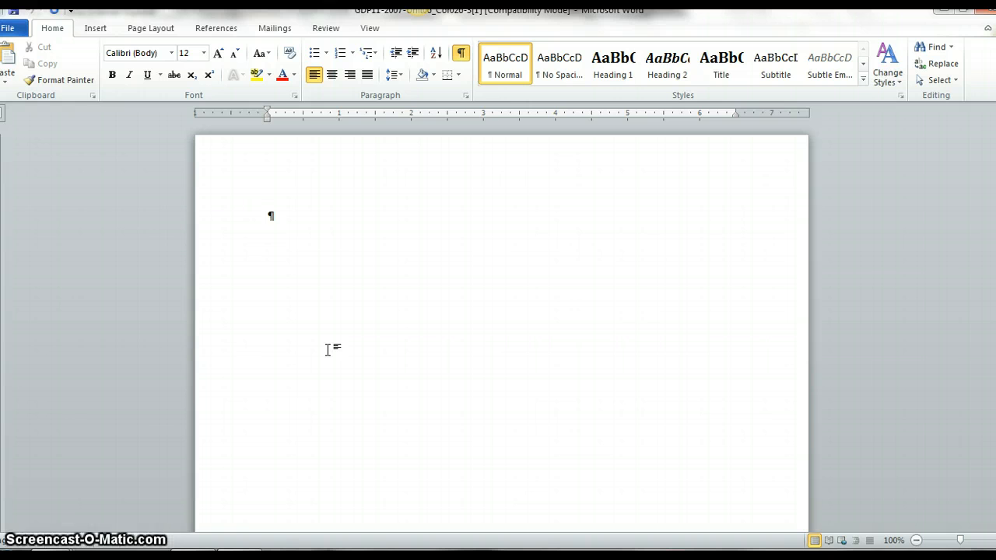
pyautogui.press('enter')
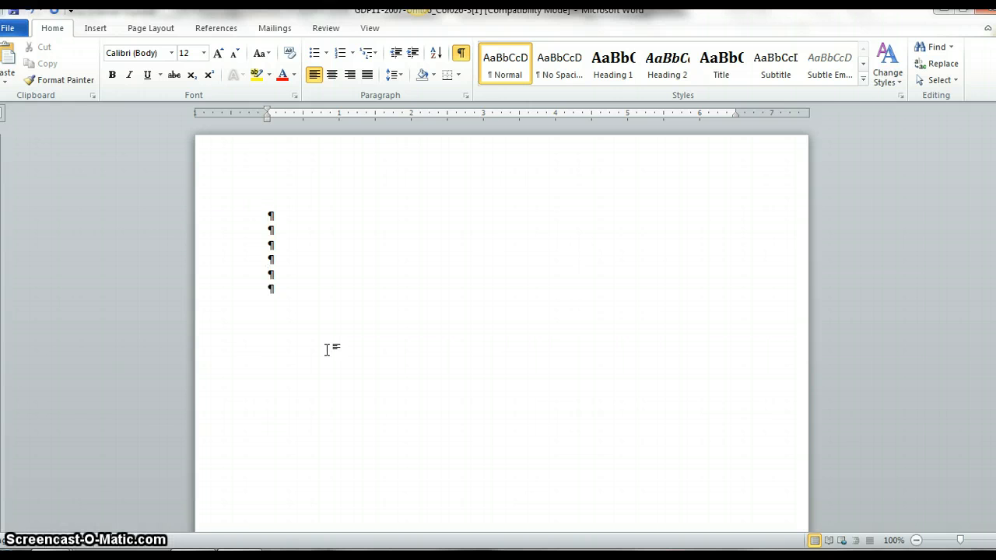
pyautogui.write('January')
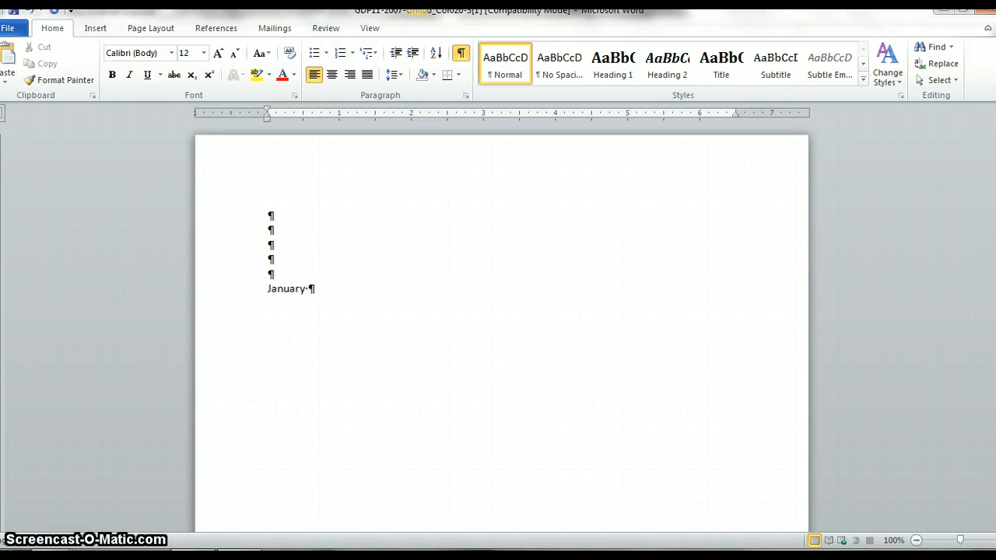
pyautogui.write('27, 20')
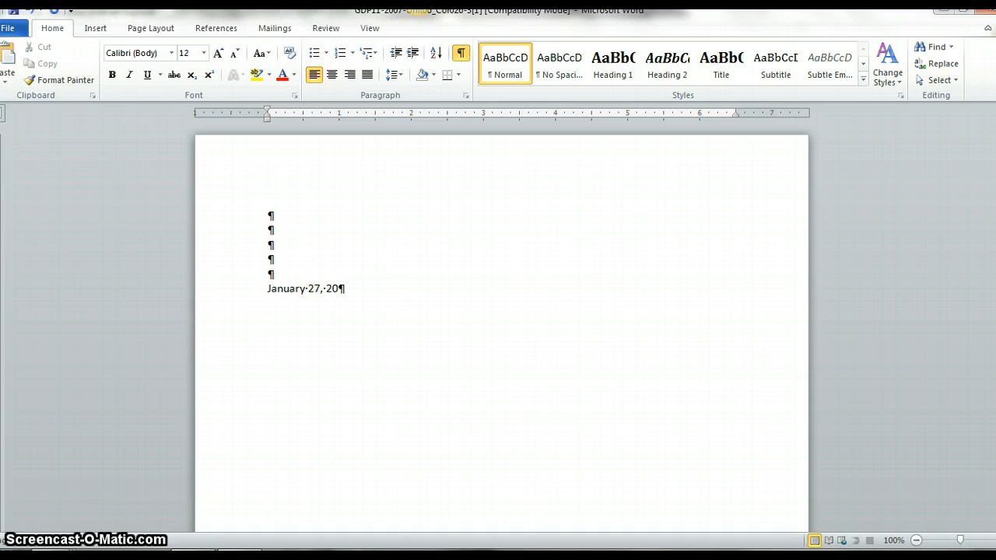
pyautogui.write('10')
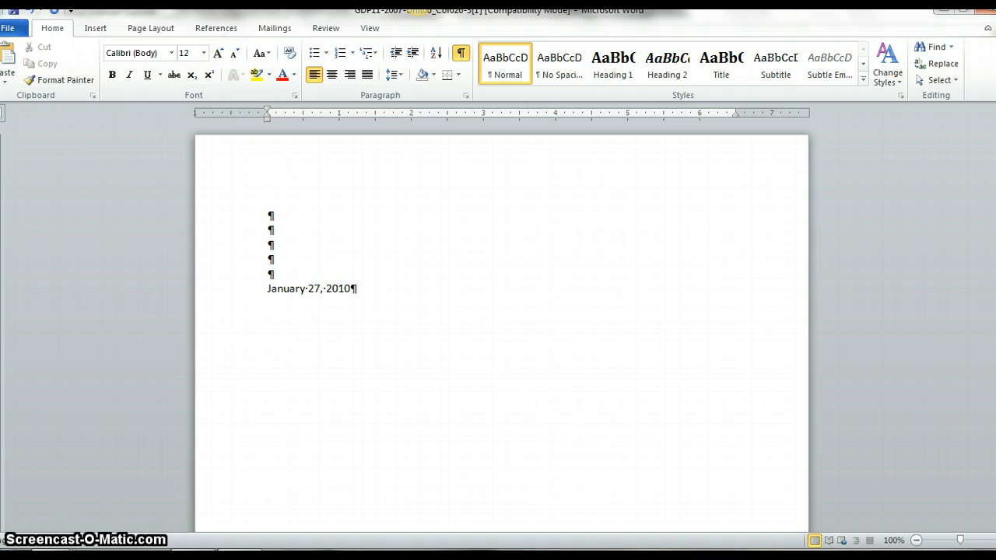
pyautogui.click(350, 288)
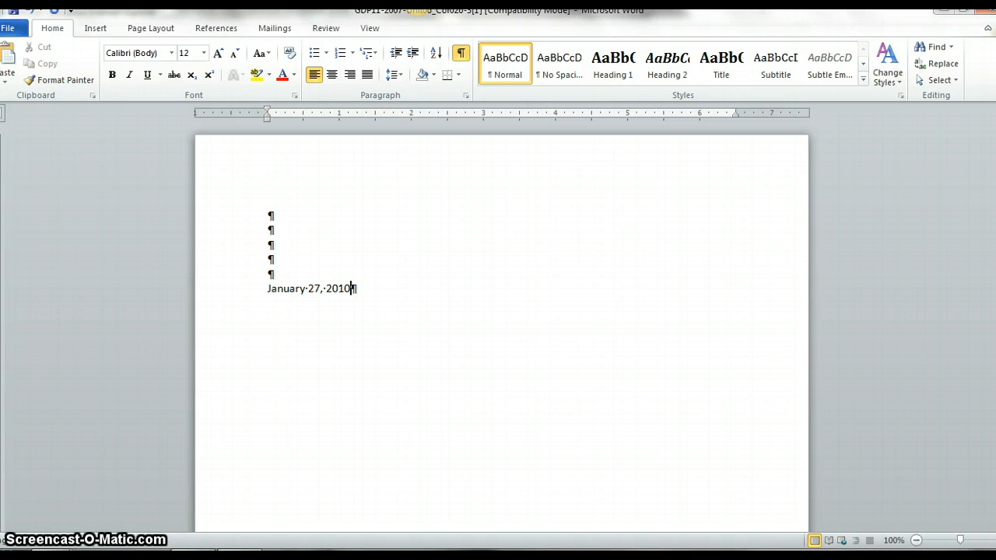
pyautogui.press('enter')
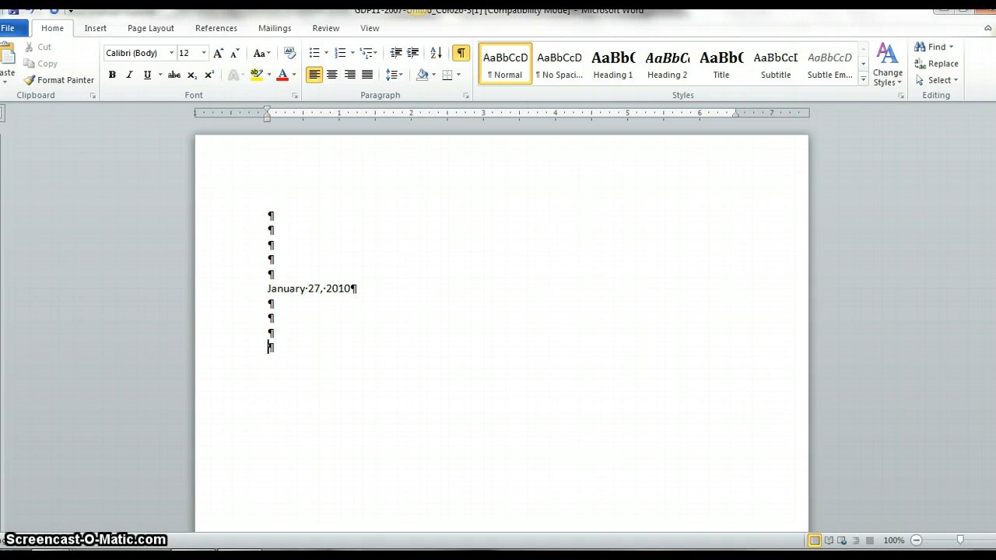
pyautogui.write('Ms. Laur')
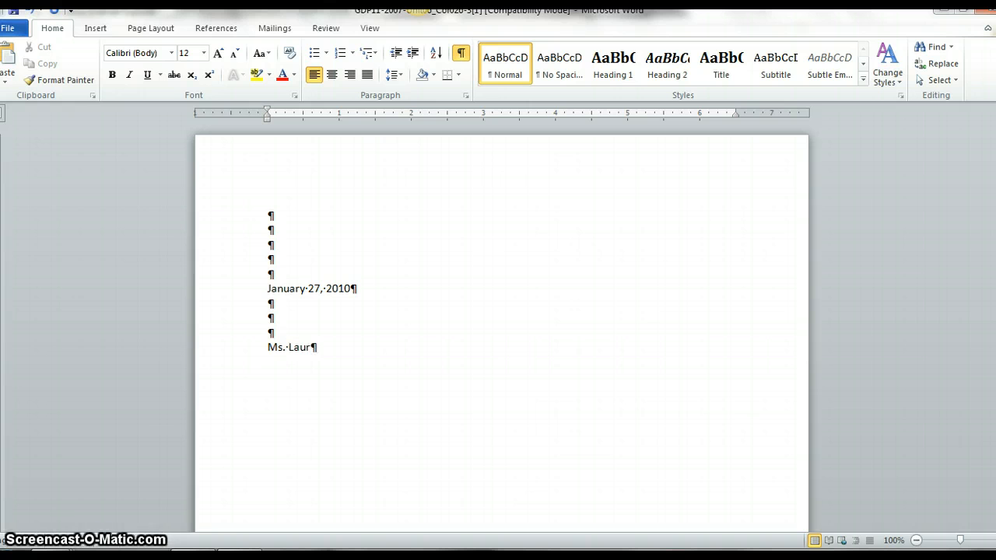
pyautogui.write('a Green')
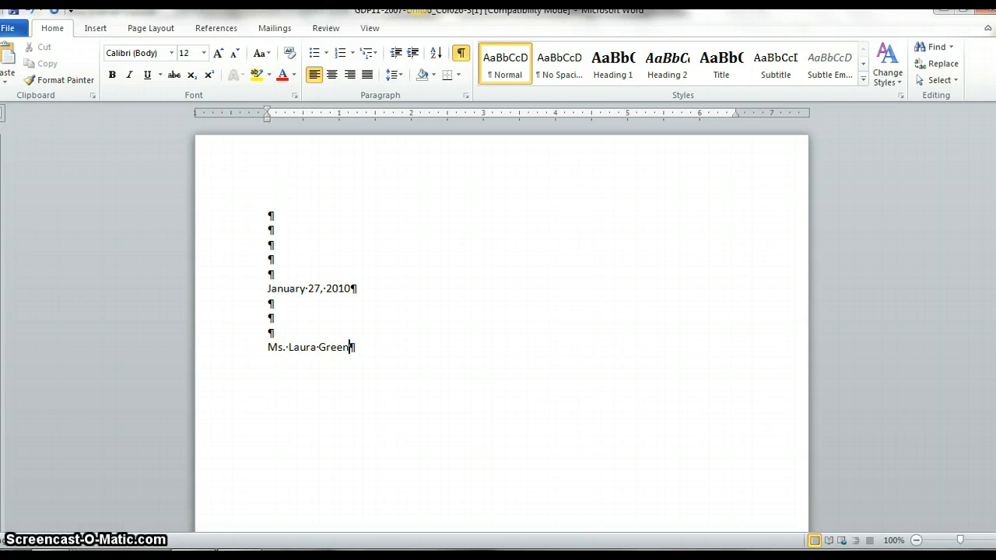
pyautogui.press('ctrl+v')
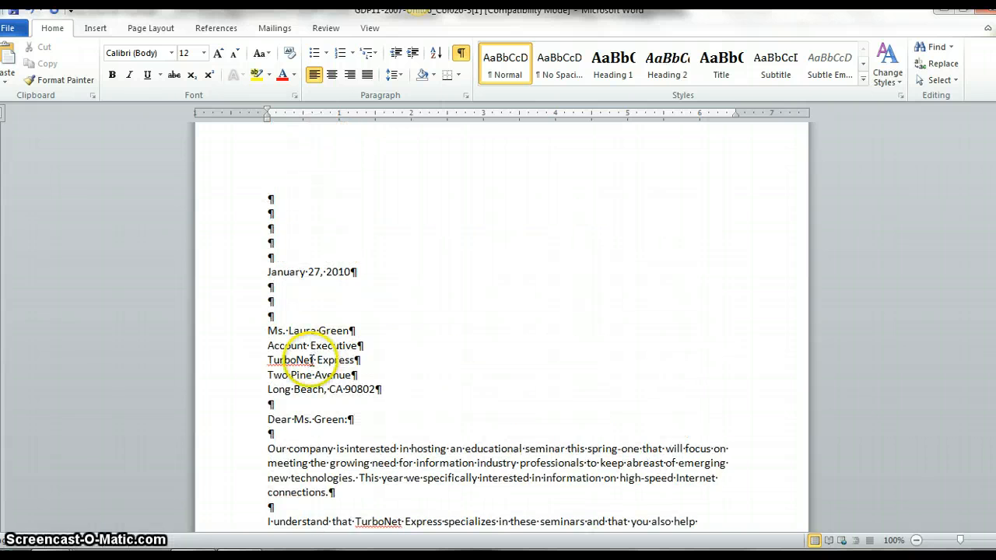
# - Scroll down to verify the letter through 'Sincerely,', the signer, and initials kas
pyautogui.scroll(-3)
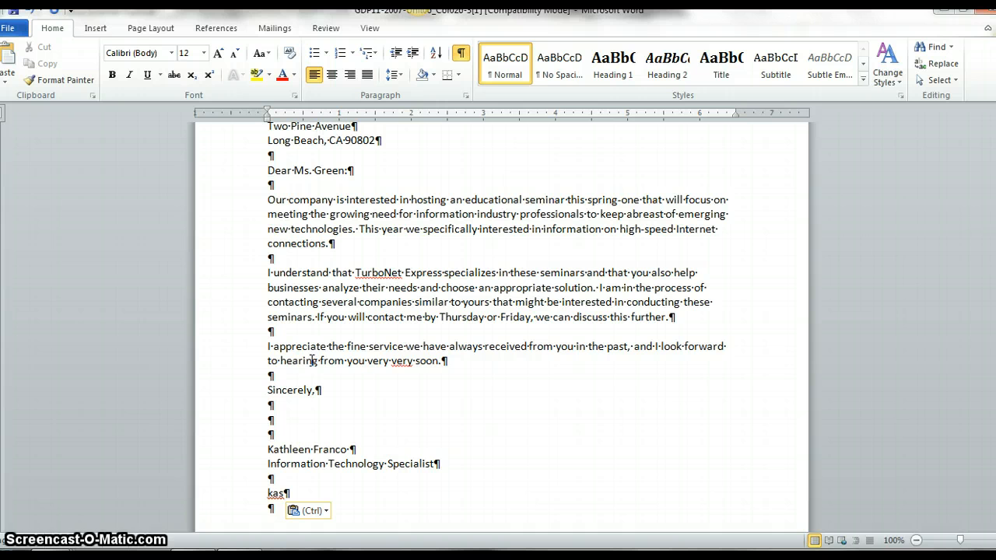
pyautogui.moveTo(234, 156)
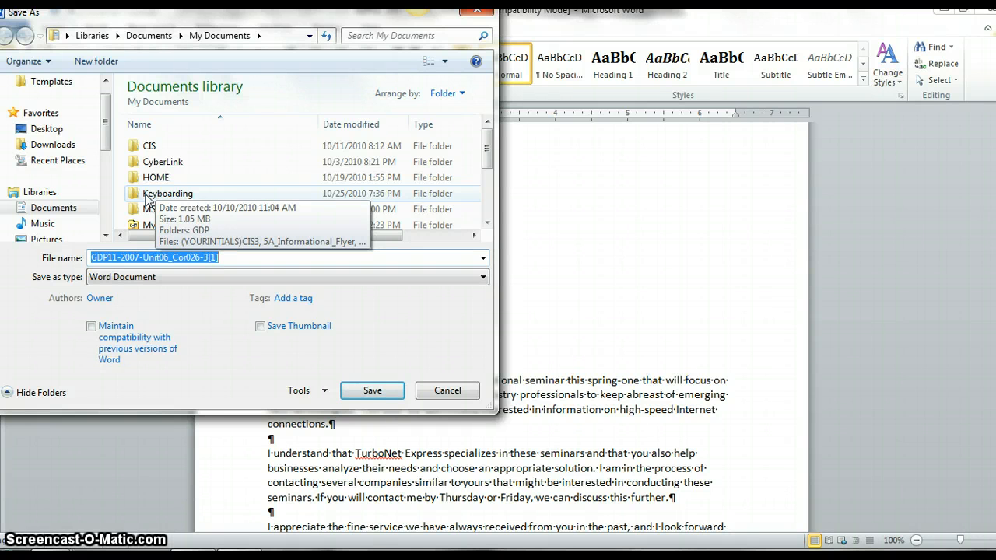
# - Save the letter in the newer Word format into Keyboarding > GDP
pyautogui.doubleClick(168, 193)
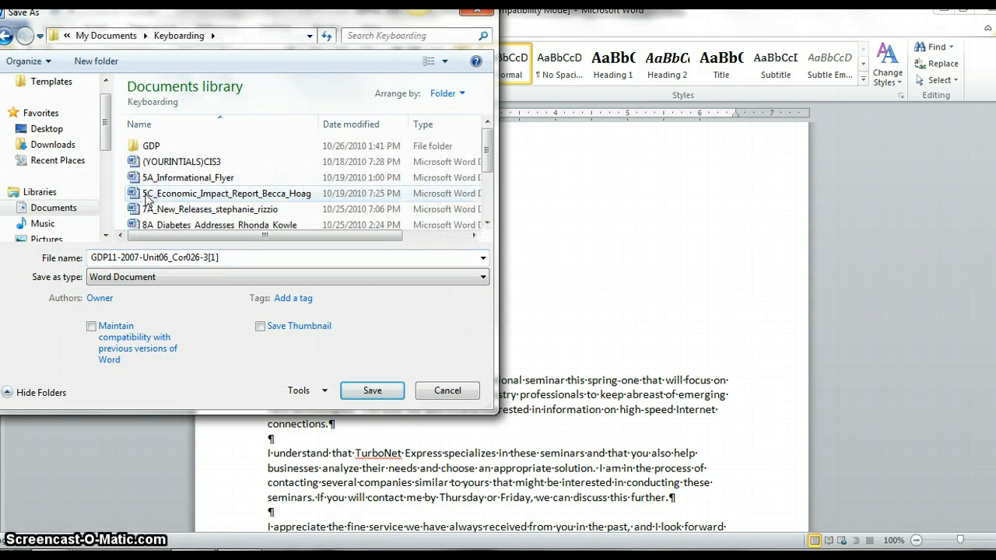
pyautogui.click(151, 146)
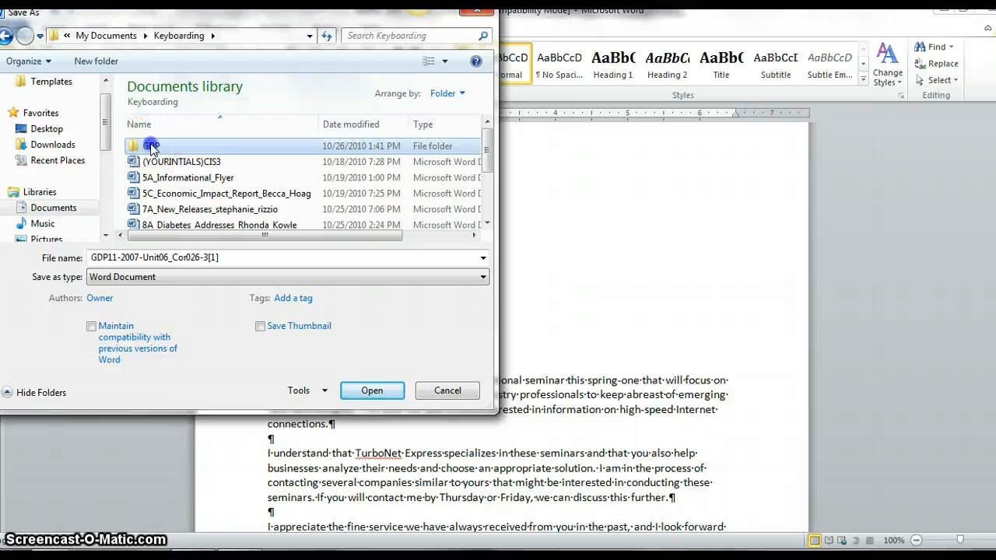
pyautogui.doubleClick(156, 146)
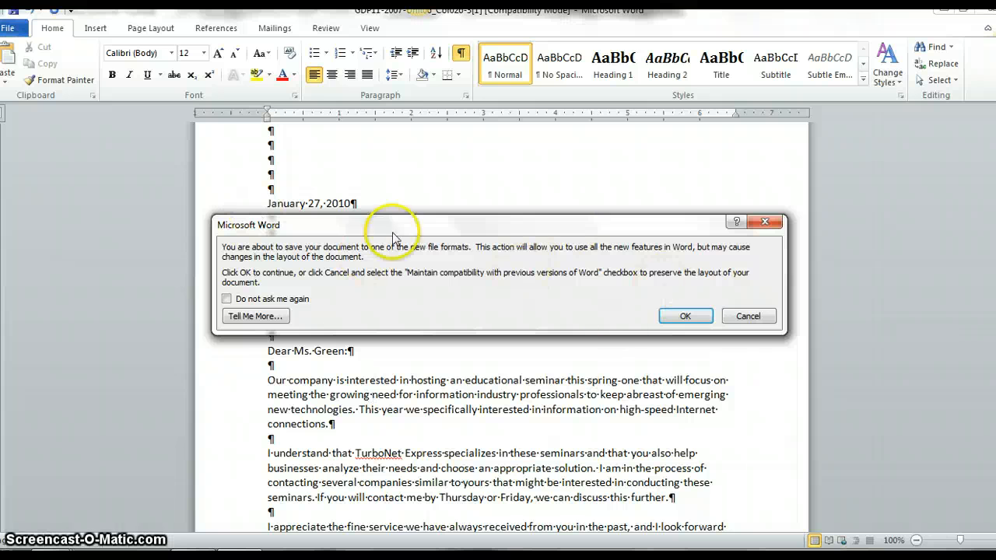
pyautogui.click(685, 316)
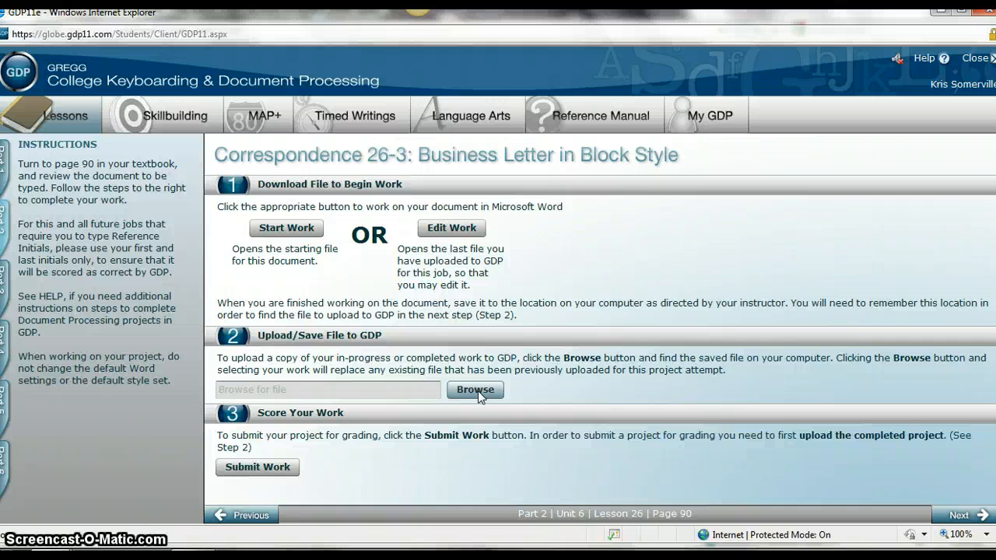
# - Browse to the GDP folder and select GDP11-2007-Unit06_Cor026-3[1].docx for upload
pyautogui.click(474, 389)
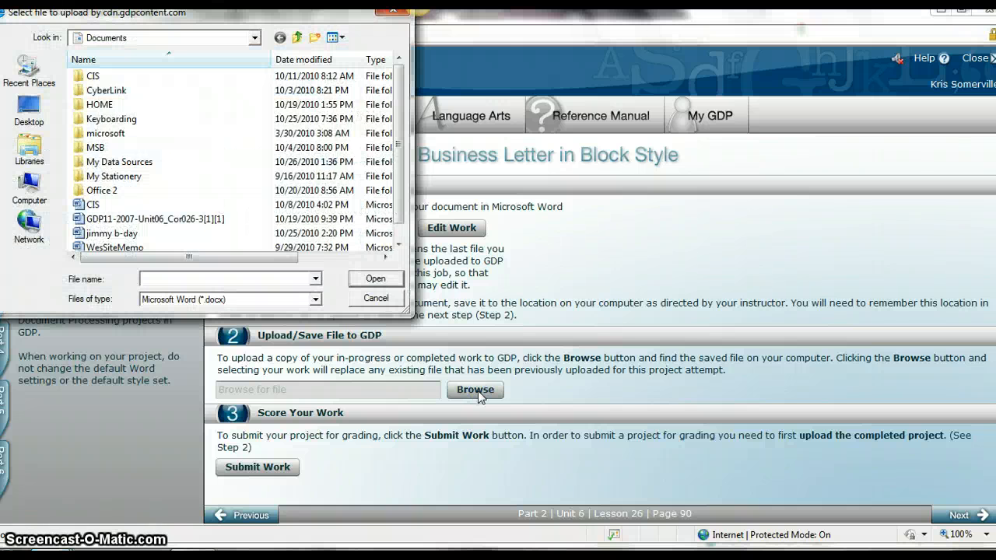
pyautogui.moveTo(184, 95)
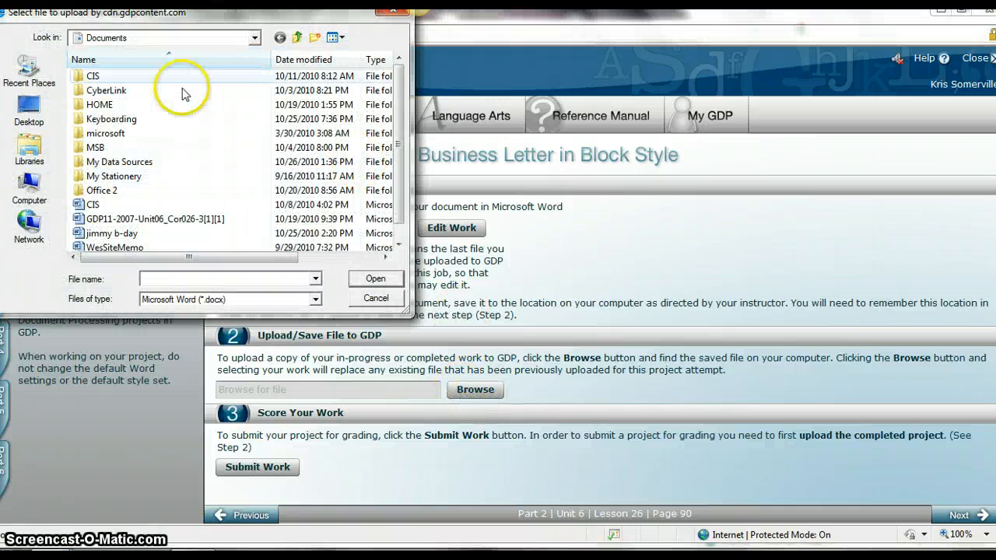
pyautogui.doubleClick(113, 118)
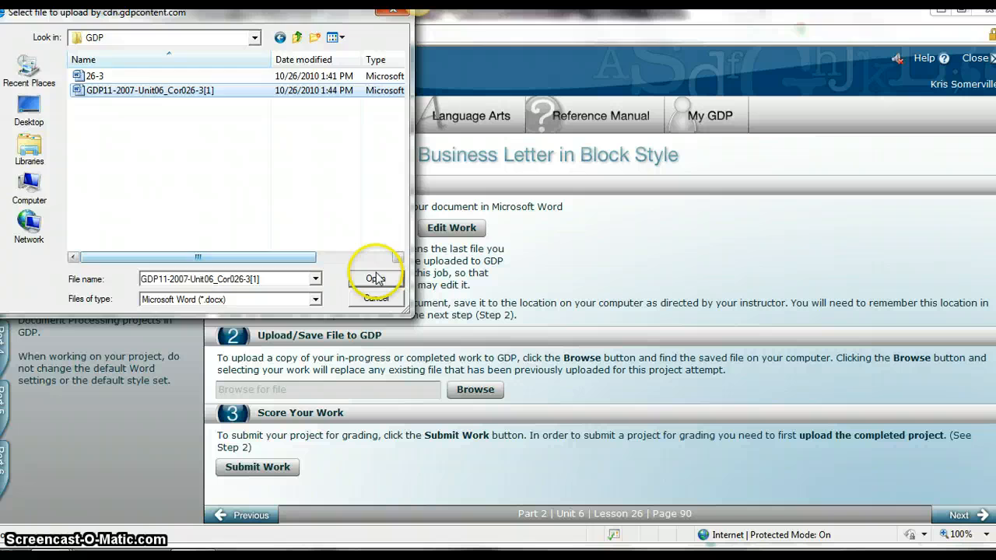
pyautogui.click(376, 279)
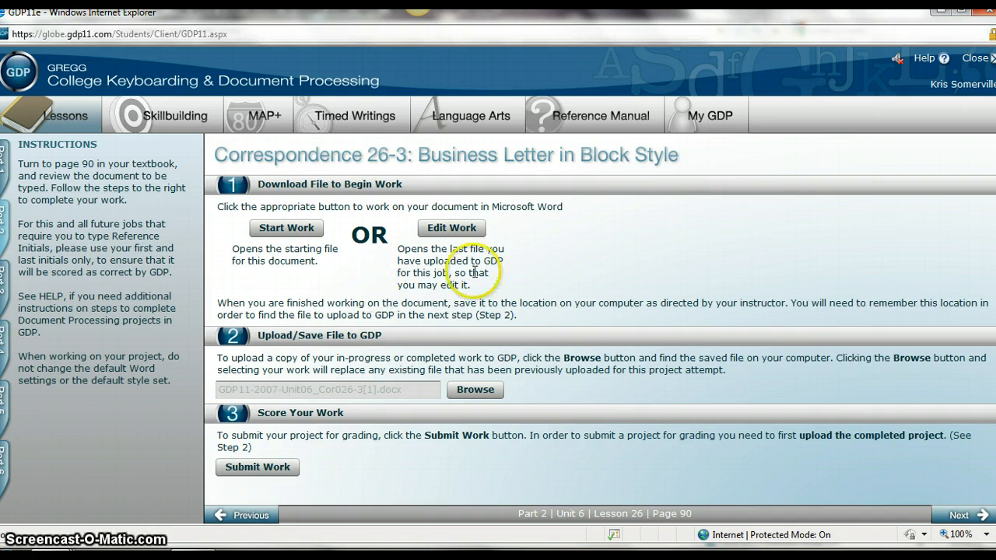
pyautogui.moveTo(203, 451)
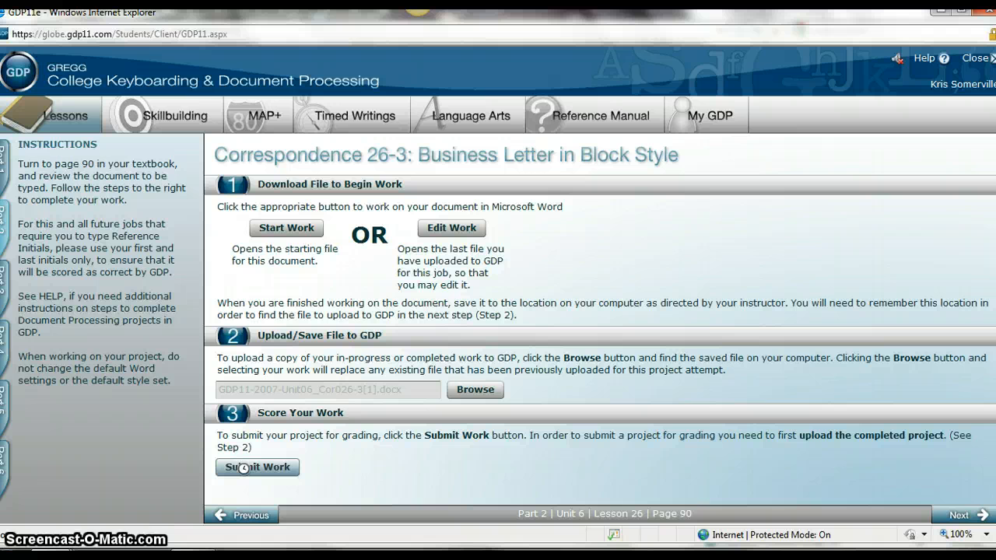
pyautogui.click(258, 466)
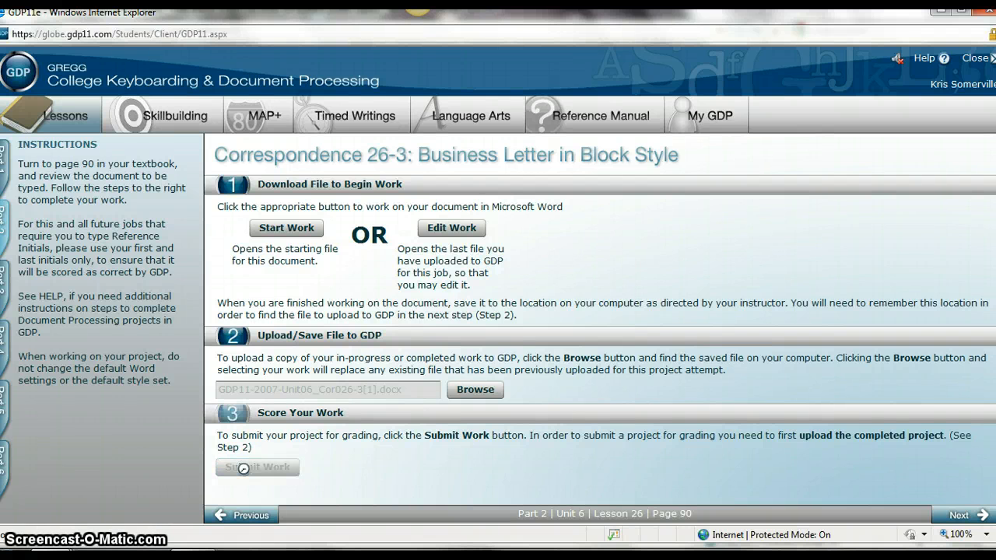
pyautogui.click(257, 466)
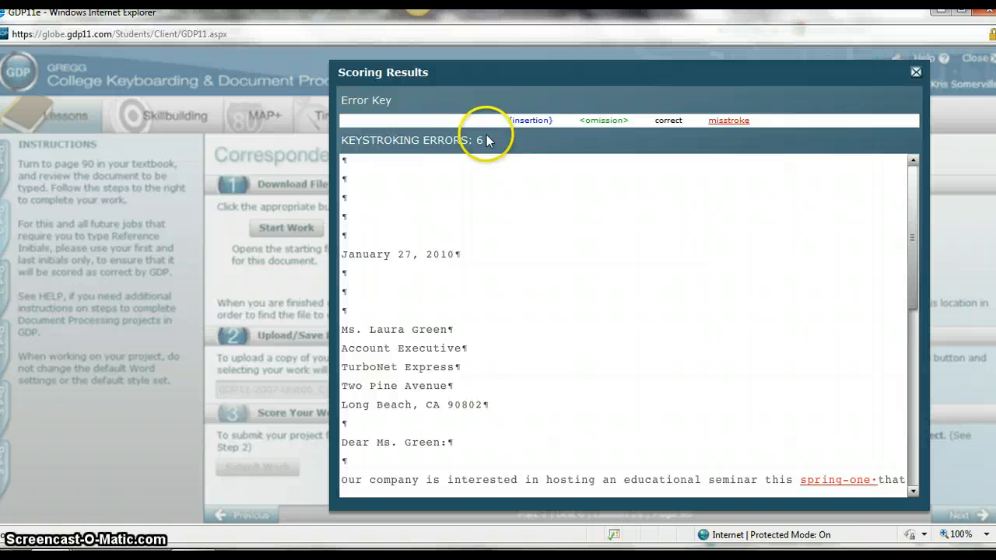
pyautogui.moveTo(672, 145)
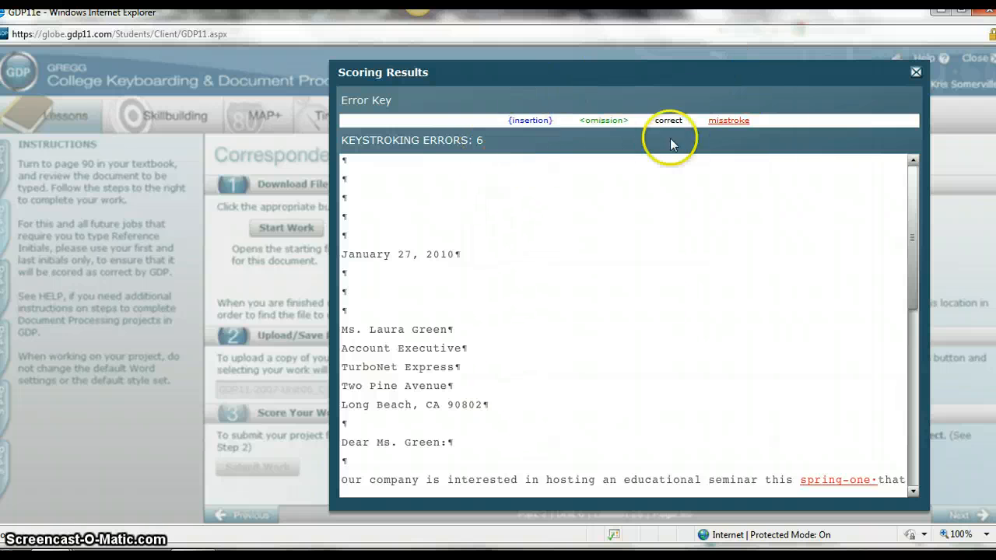
pyautogui.moveTo(747, 108)
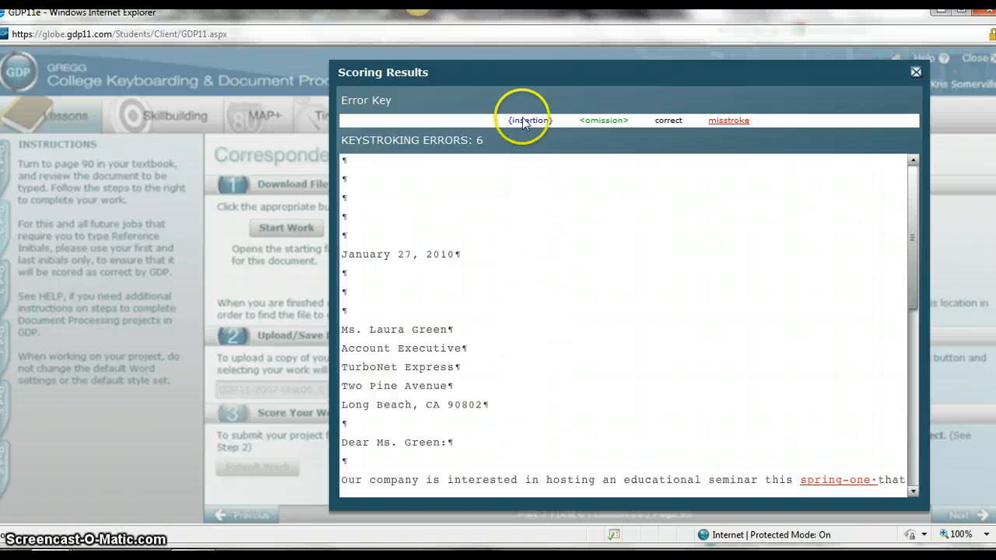
pyautogui.moveTo(541, 120)
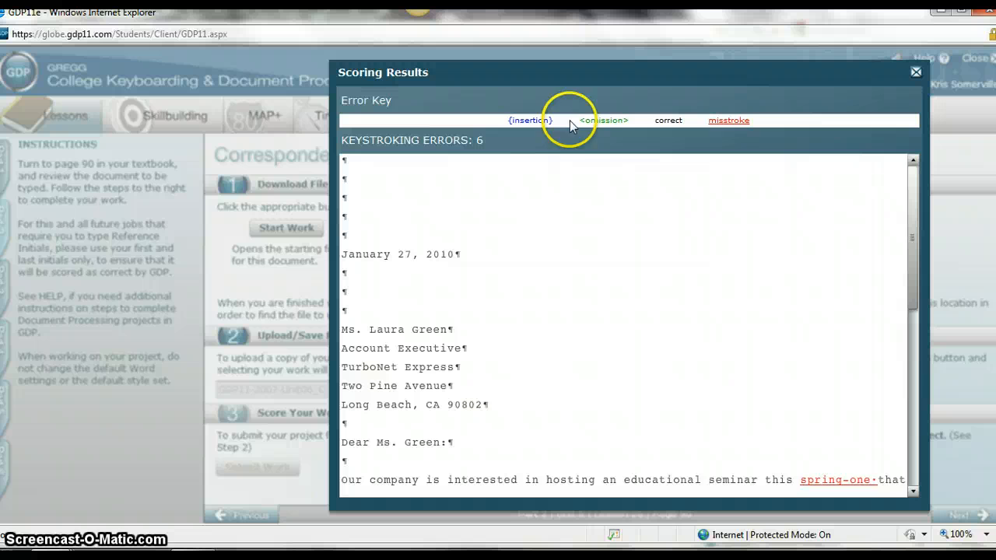
pyautogui.moveTo(729, 138)
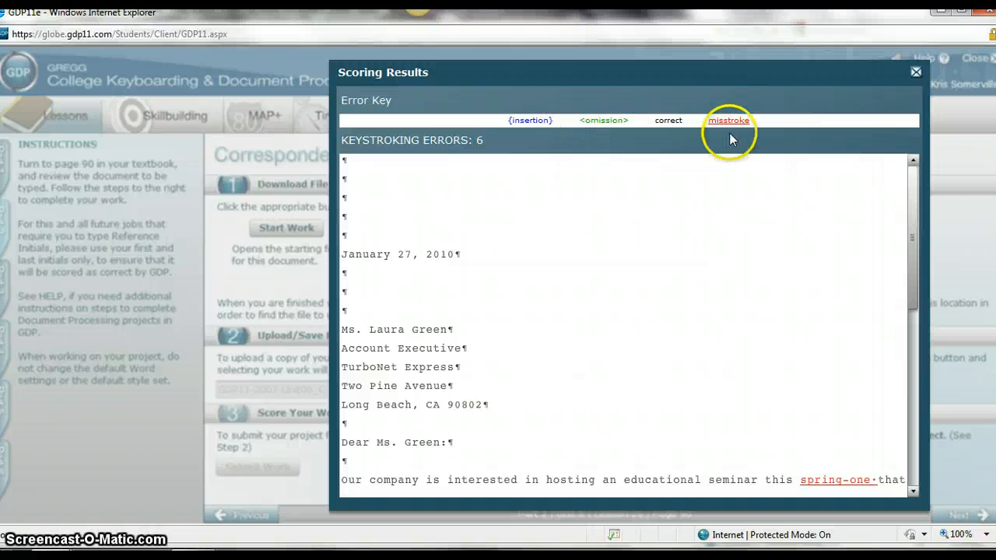
pyautogui.moveTo(693, 227)
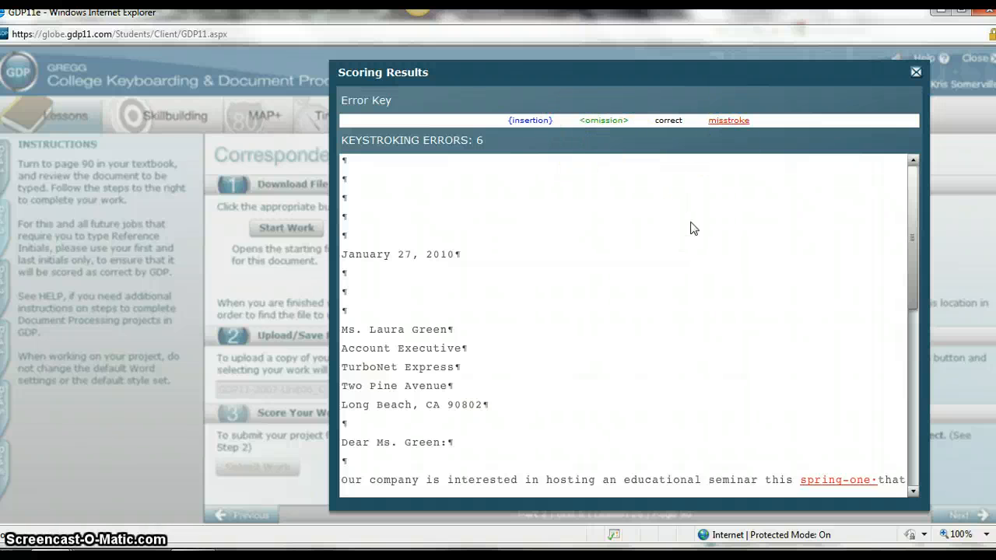
pyautogui.scroll(-3)
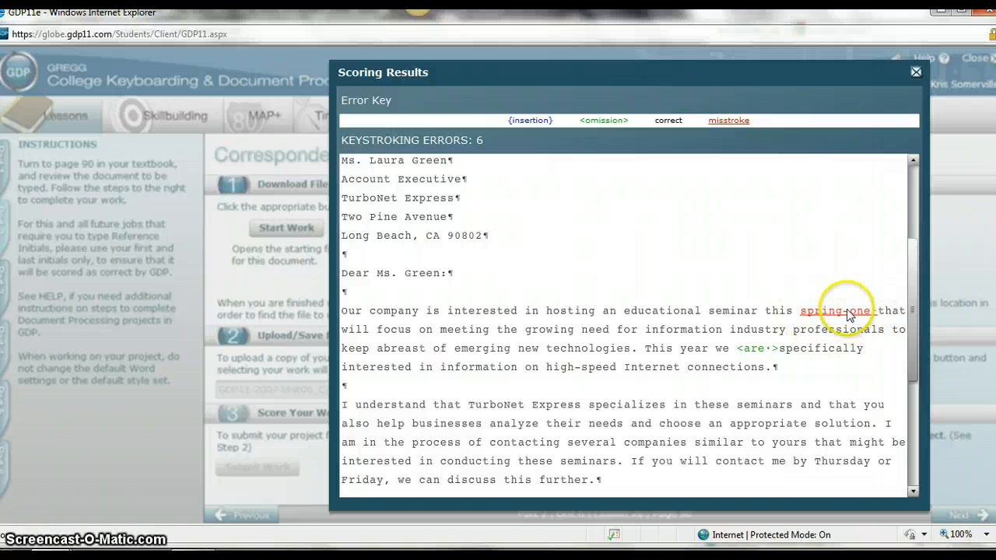
pyautogui.moveTo(839, 319)
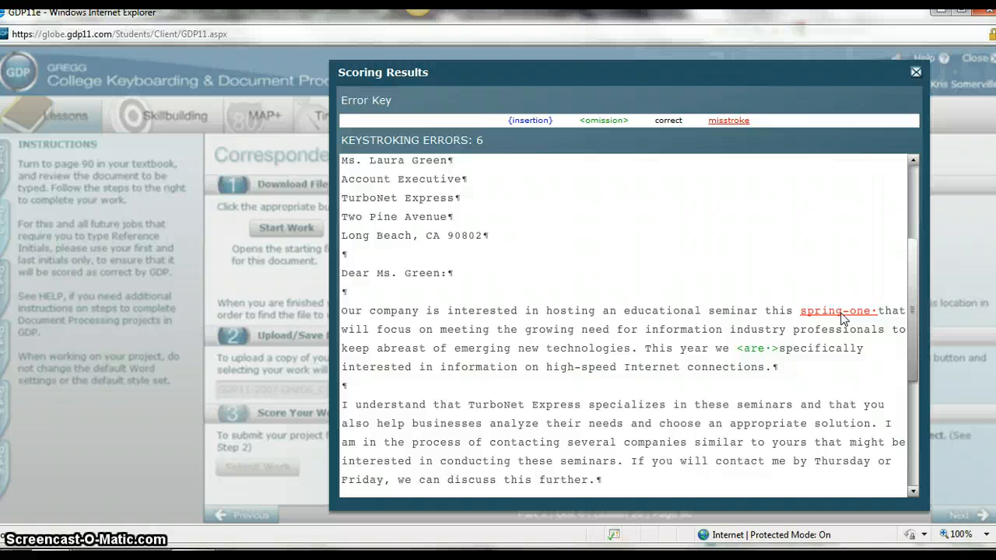
pyautogui.scroll(-3)
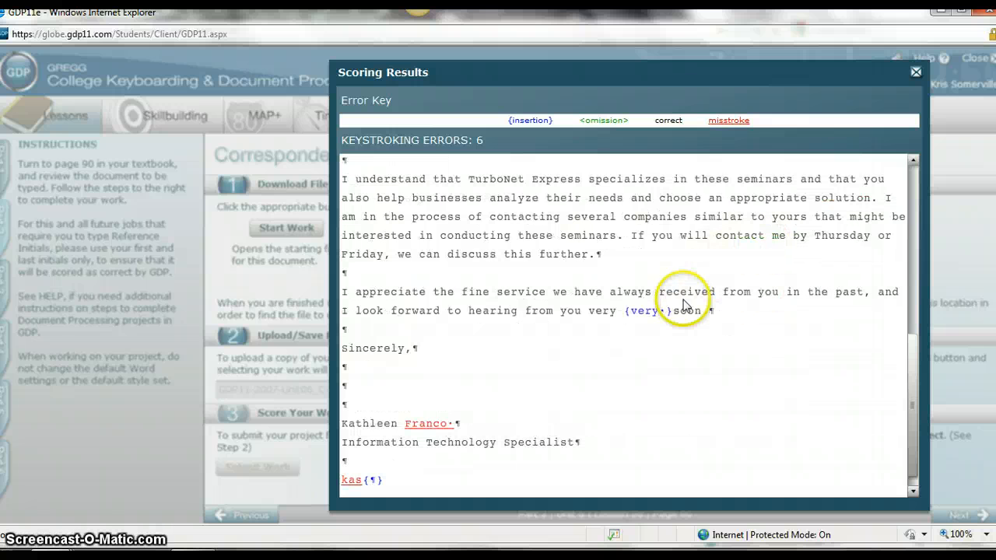
pyautogui.moveTo(642, 324)
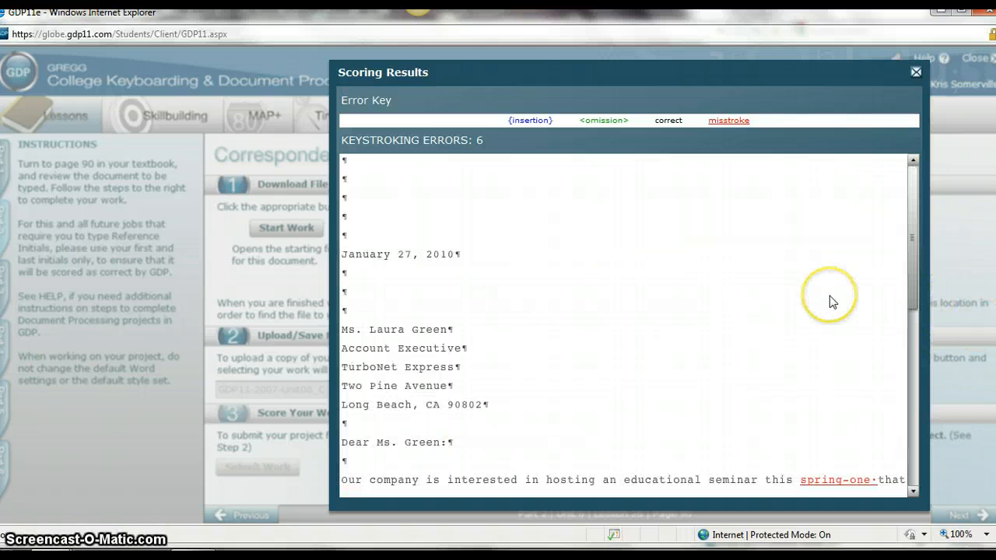
pyautogui.moveTo(782, 203)
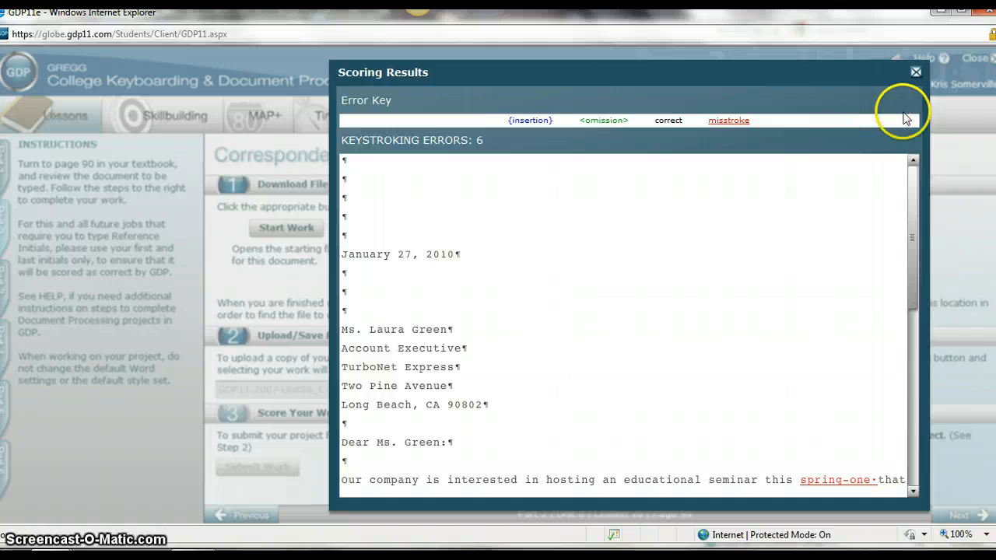
# - Close Scoring Results, then use Edit Work to reopen the uploaded letter in Word
pyautogui.click(915, 72)
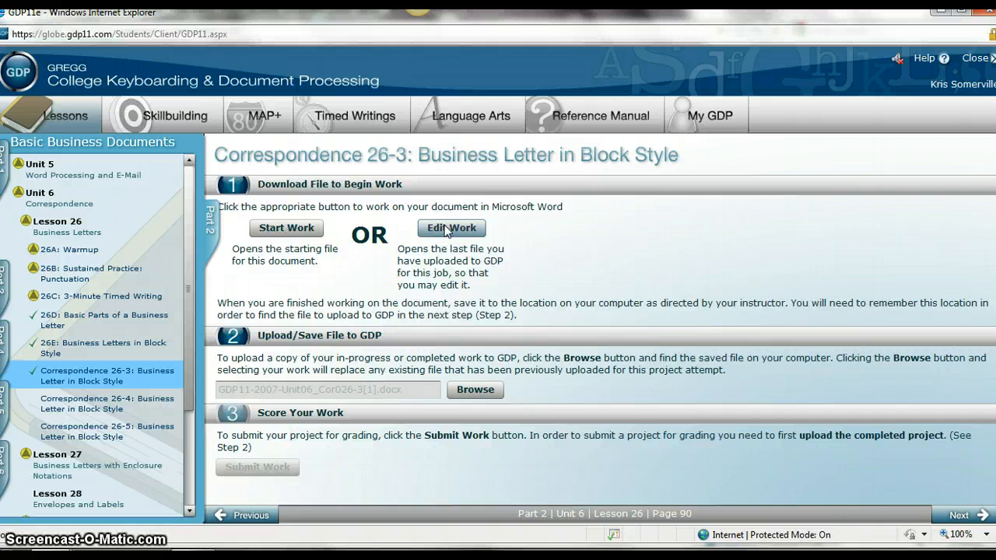
pyautogui.click(451, 228)
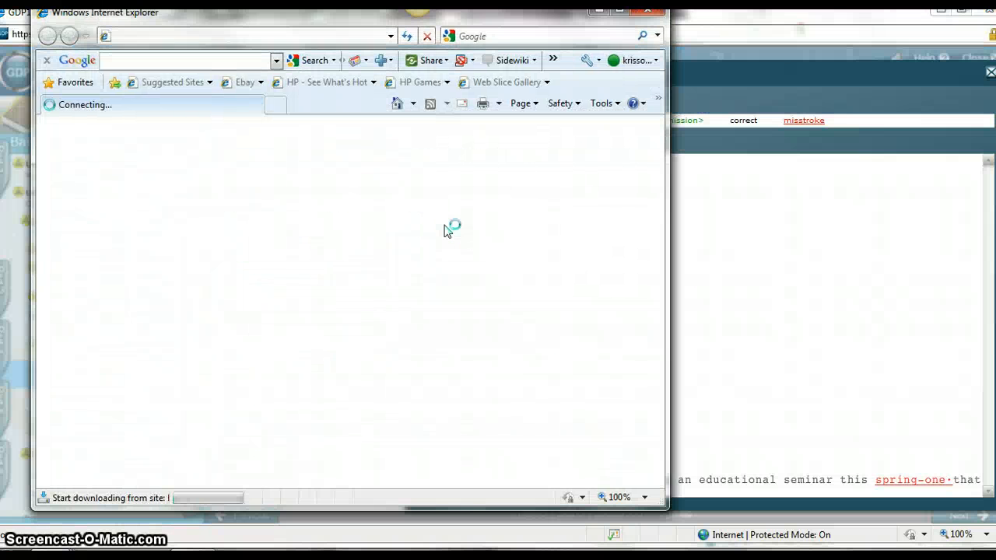
pyautogui.moveTo(467, 296)
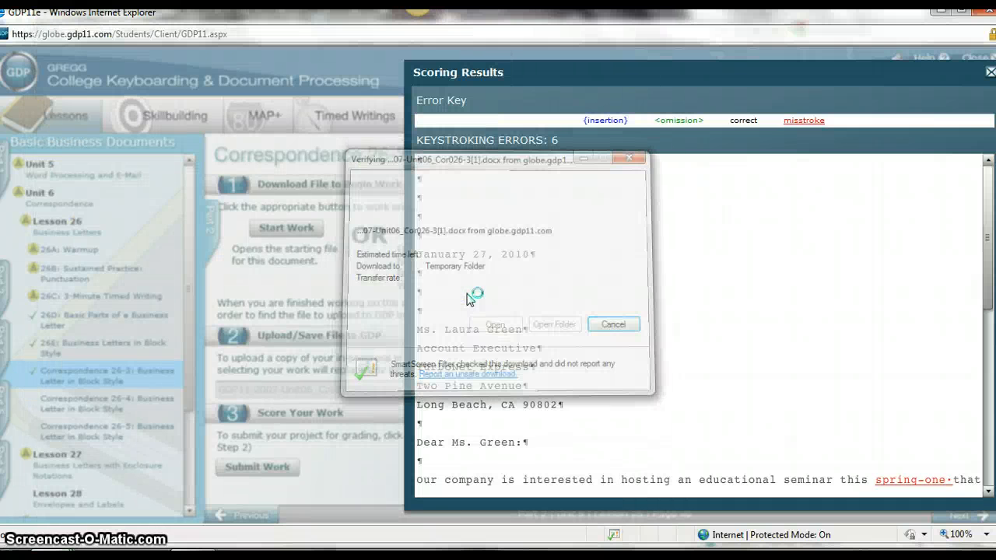
pyautogui.click(496, 324)
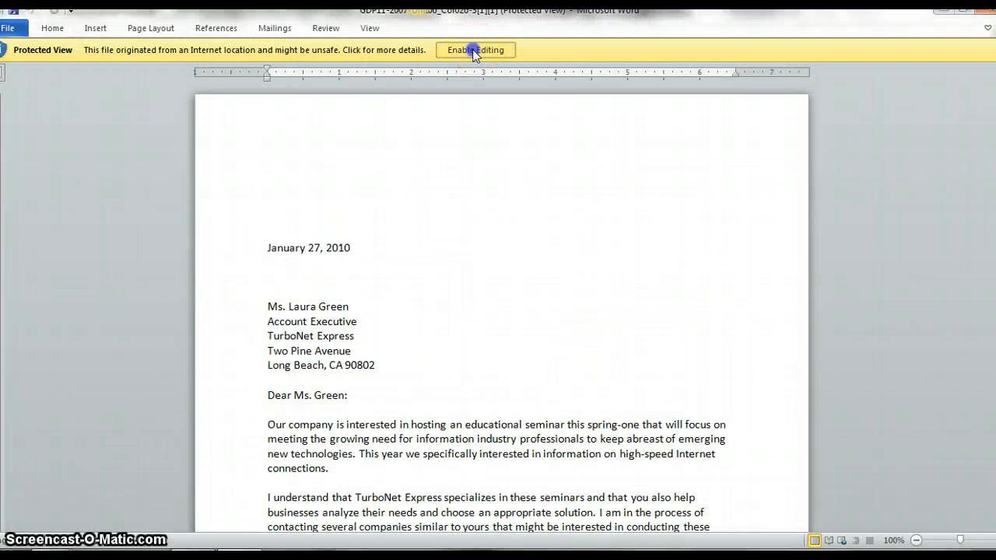
# - Enable editing, insert the em dash in 'spring—one', add 'are', and remove the extra 'very'
pyautogui.click(475, 49)
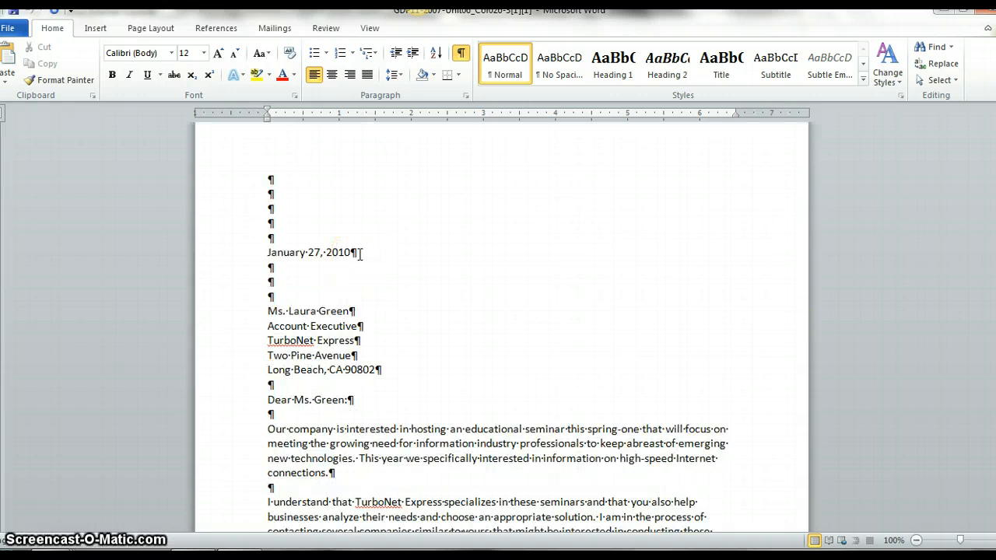
pyautogui.scroll(-3)
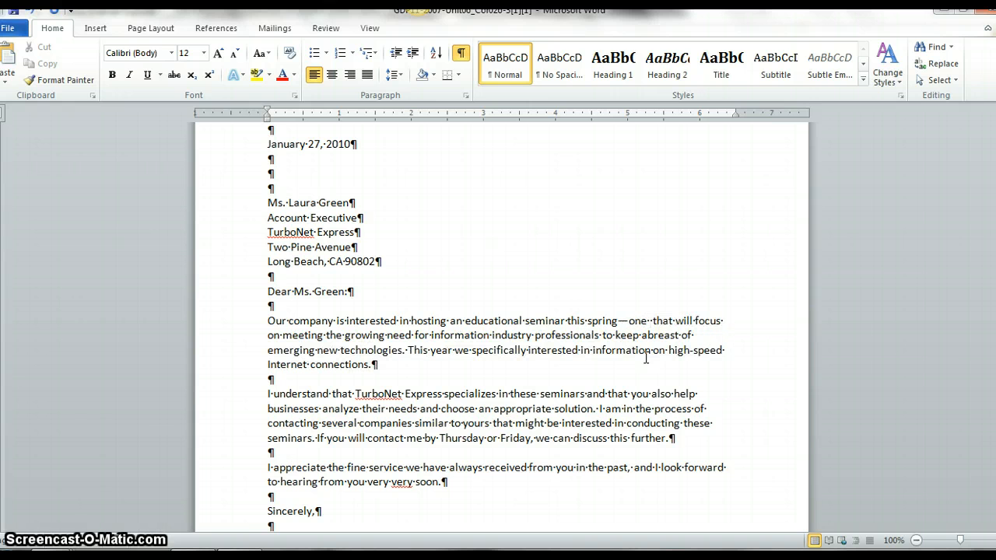
pyautogui.click(649, 320)
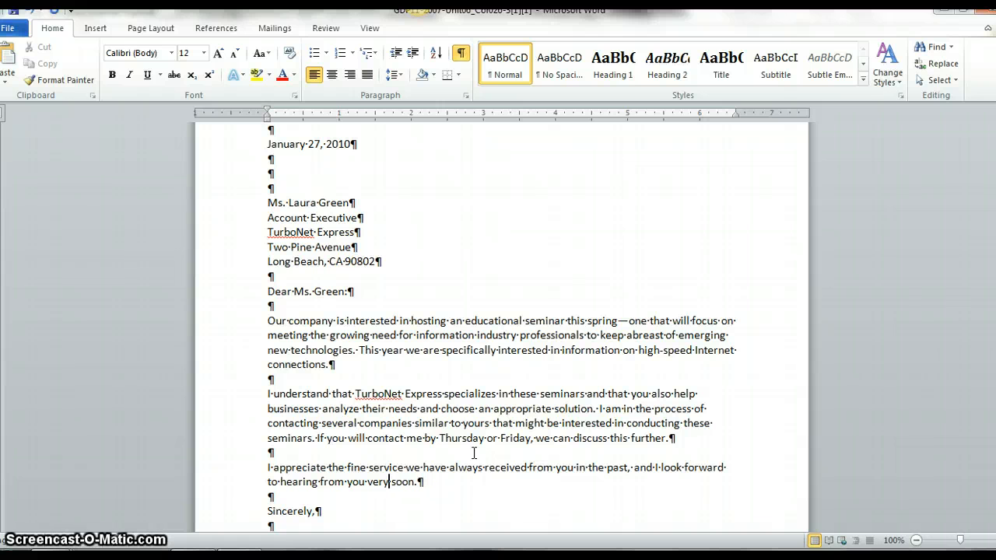
pyautogui.scroll(-3)
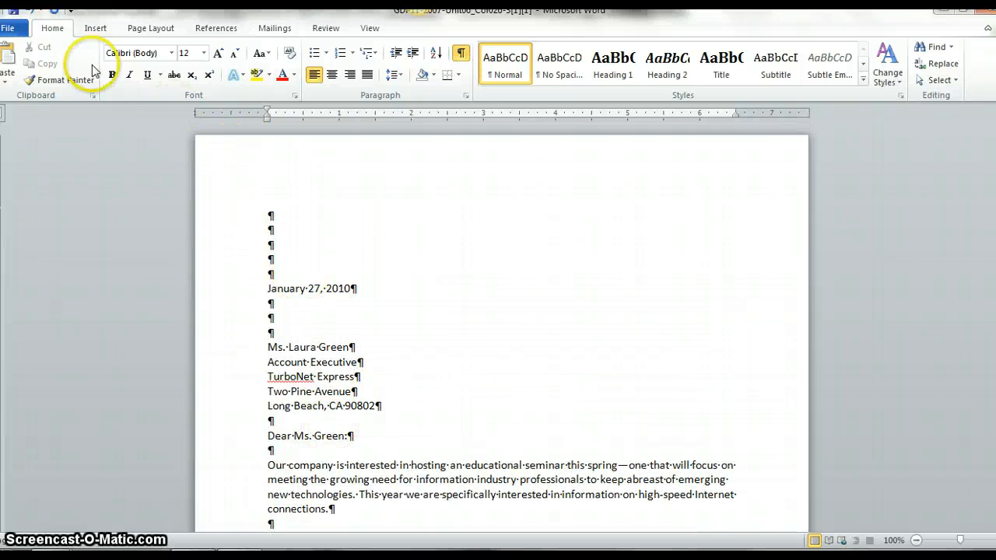
# - Save the corrected letter via Save As into Keyboarding > GDP
pyautogui.click(10, 27)
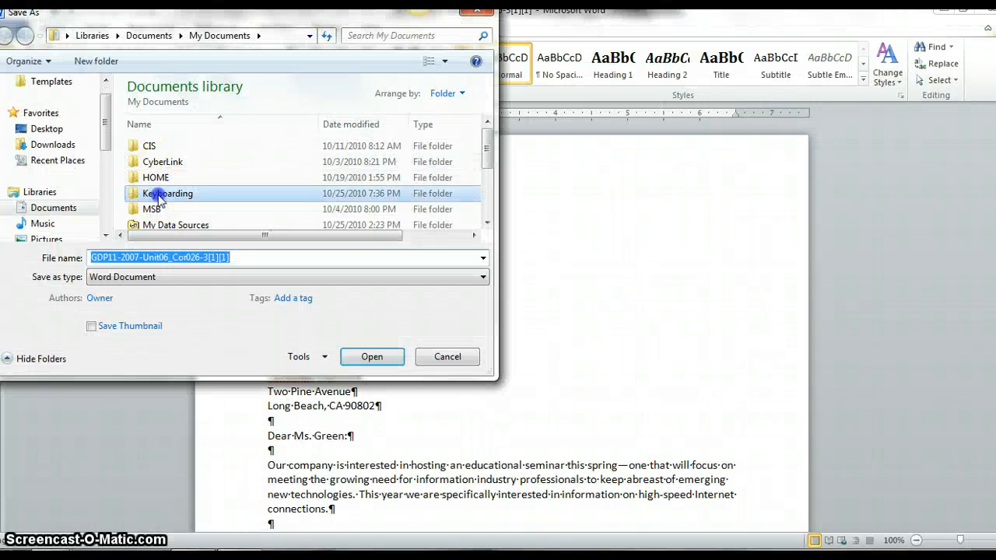
pyautogui.doubleClick(167, 193)
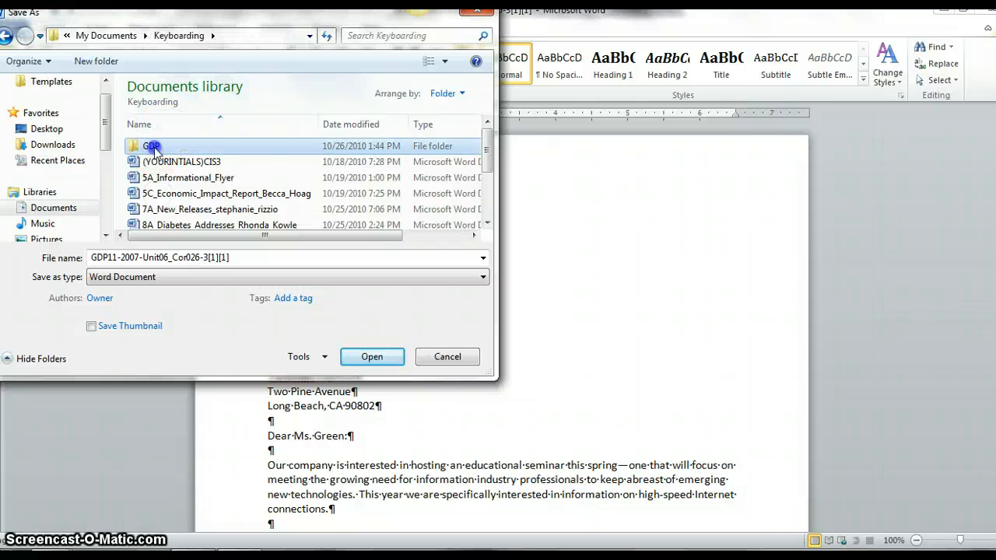
pyautogui.doubleClick(151, 147)
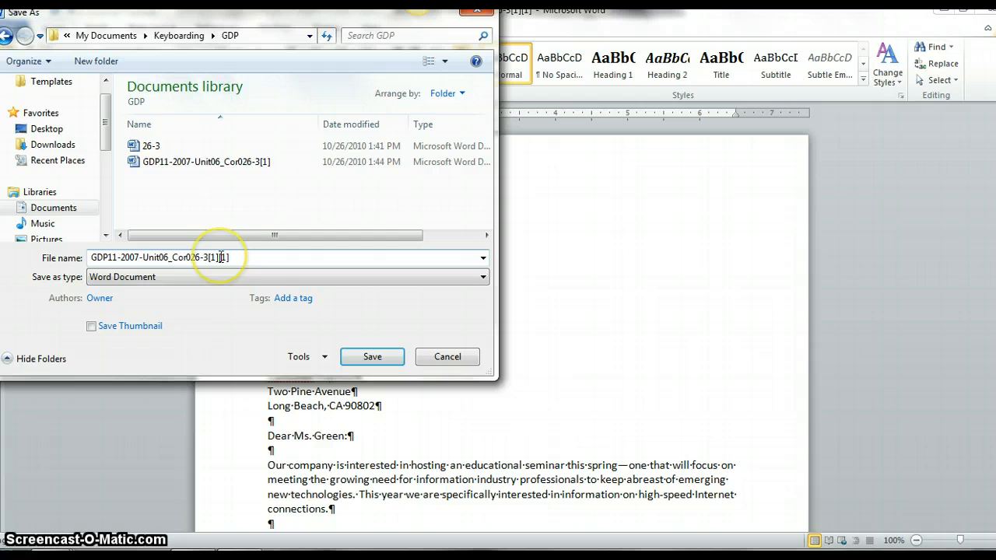
pyautogui.click(372, 356)
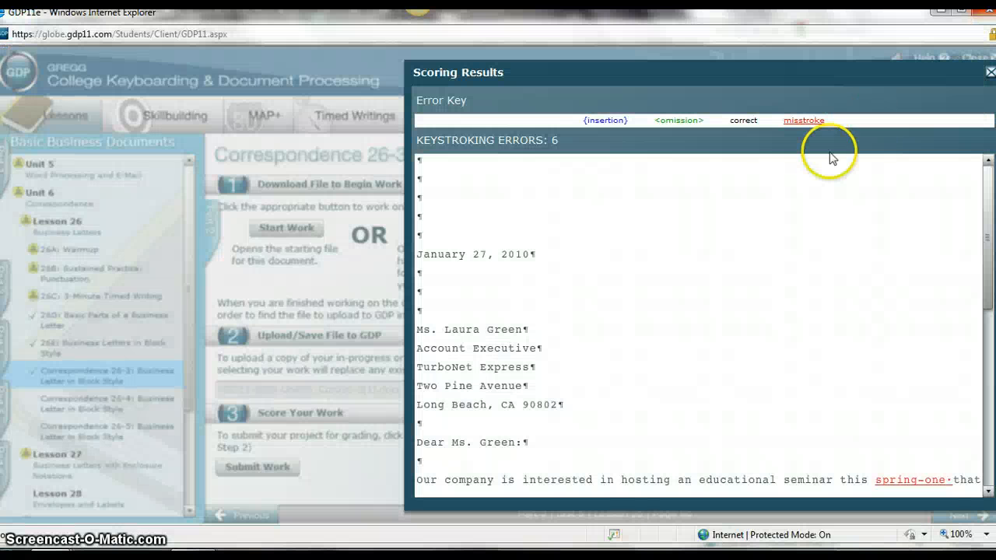
# - Close the old results, attach the corrected letter, and submit it, yielding 2 errors
pyautogui.click(988, 71)
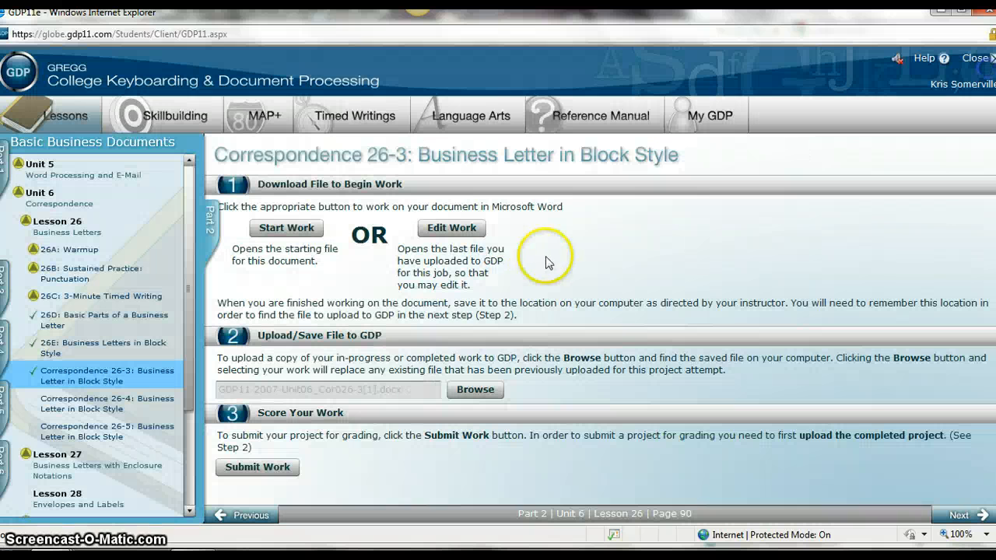
pyautogui.moveTo(350, 413)
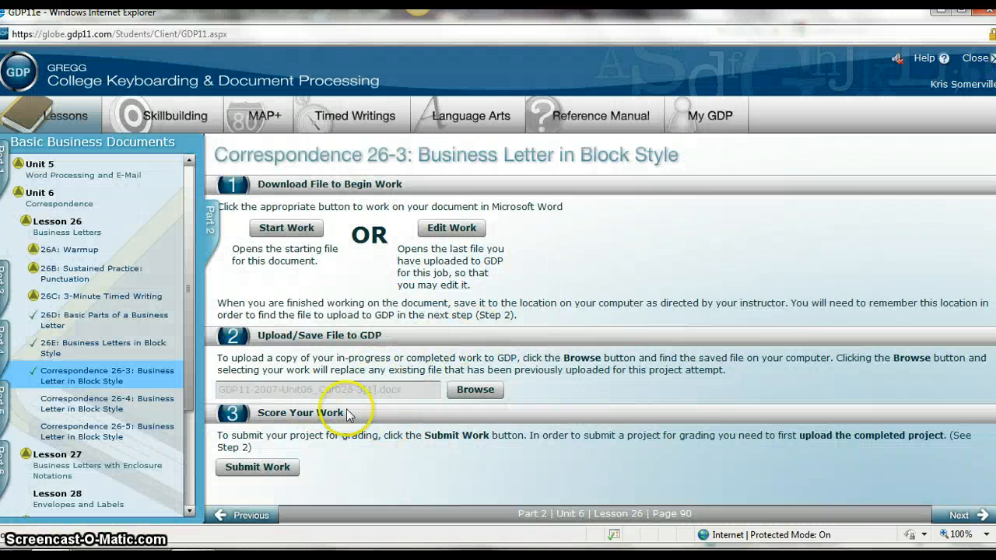
pyautogui.click(475, 389)
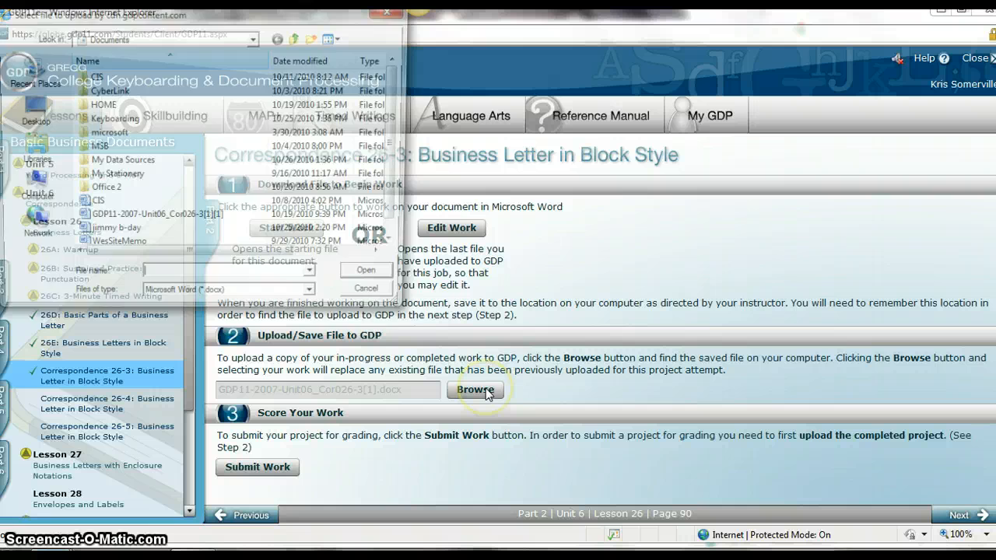
pyautogui.click(474, 389)
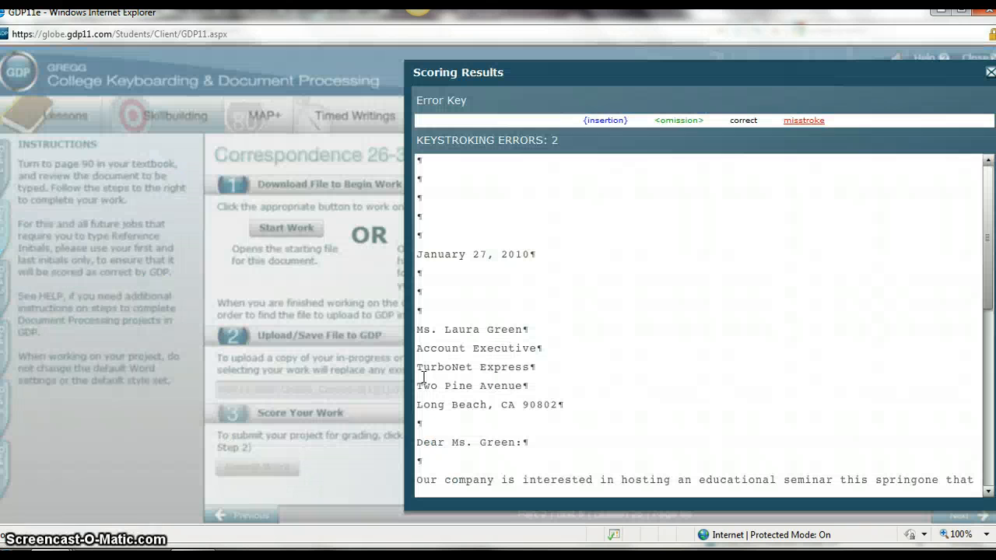
pyautogui.moveTo(556, 161)
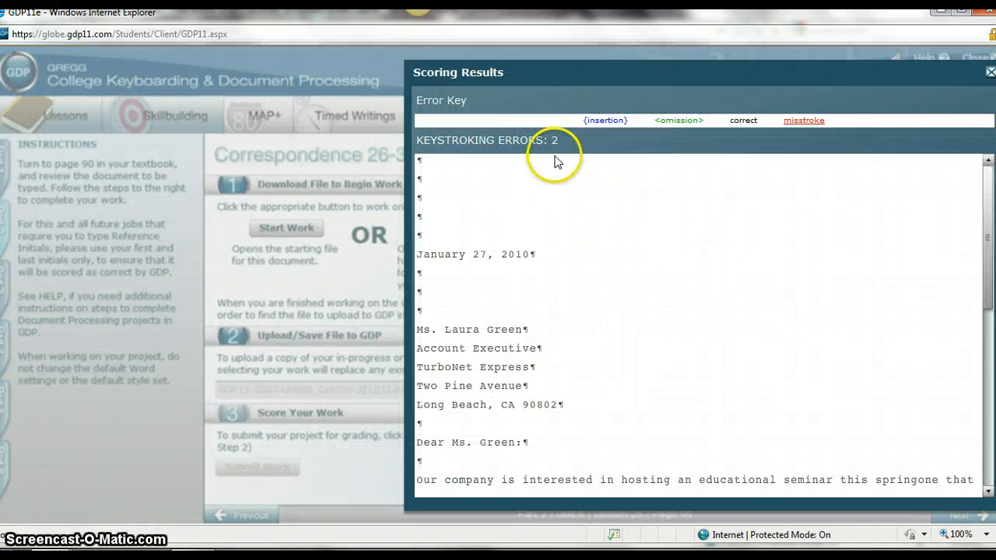
# - Scroll through the rescored Correspondence 26-3 results showing 2 keystroking errors, then close them
pyautogui.scroll(-3)
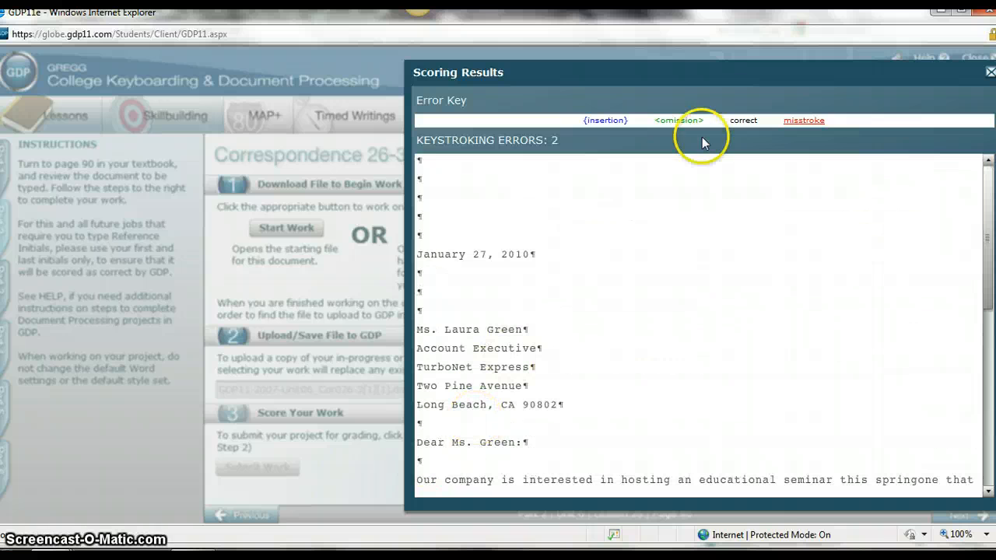
pyautogui.moveTo(899, 78)
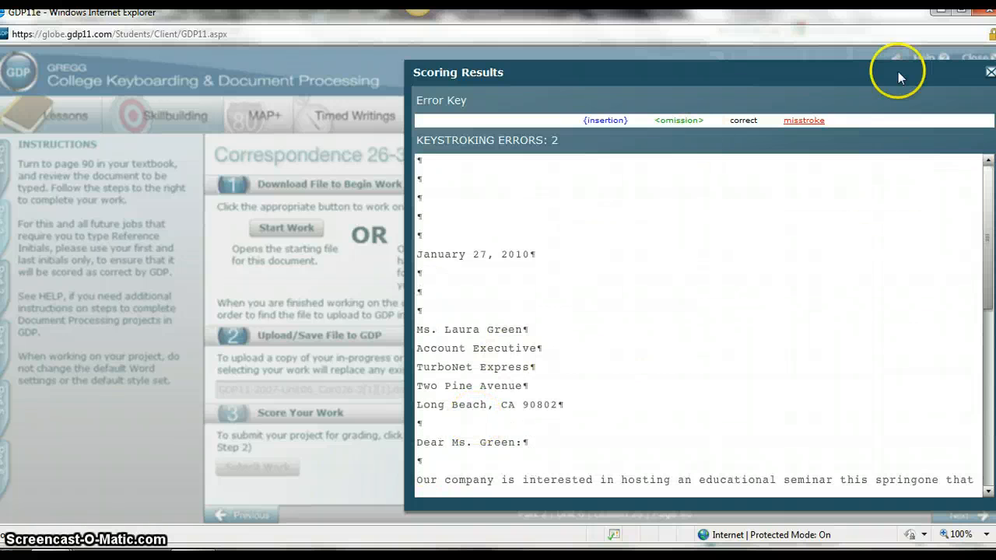
pyautogui.click(989, 72)
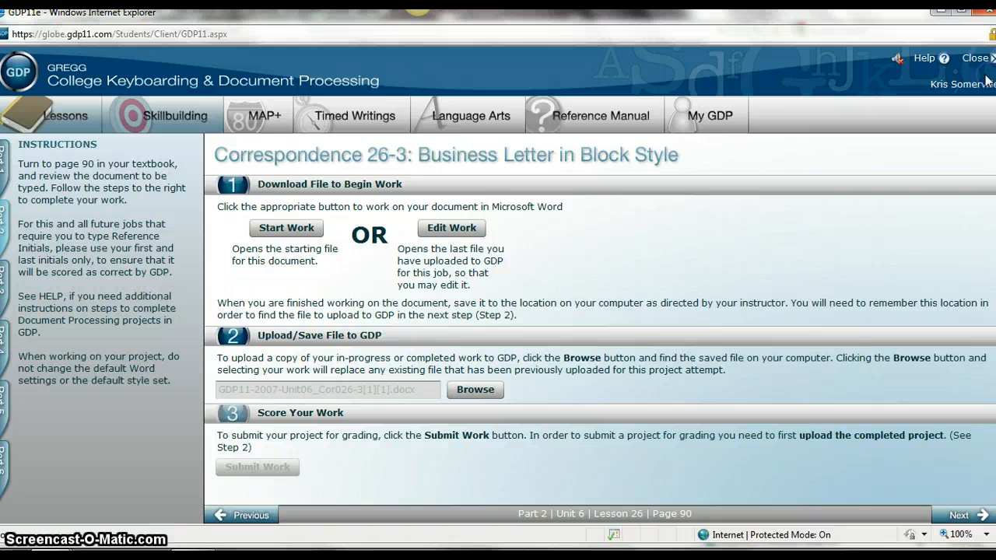